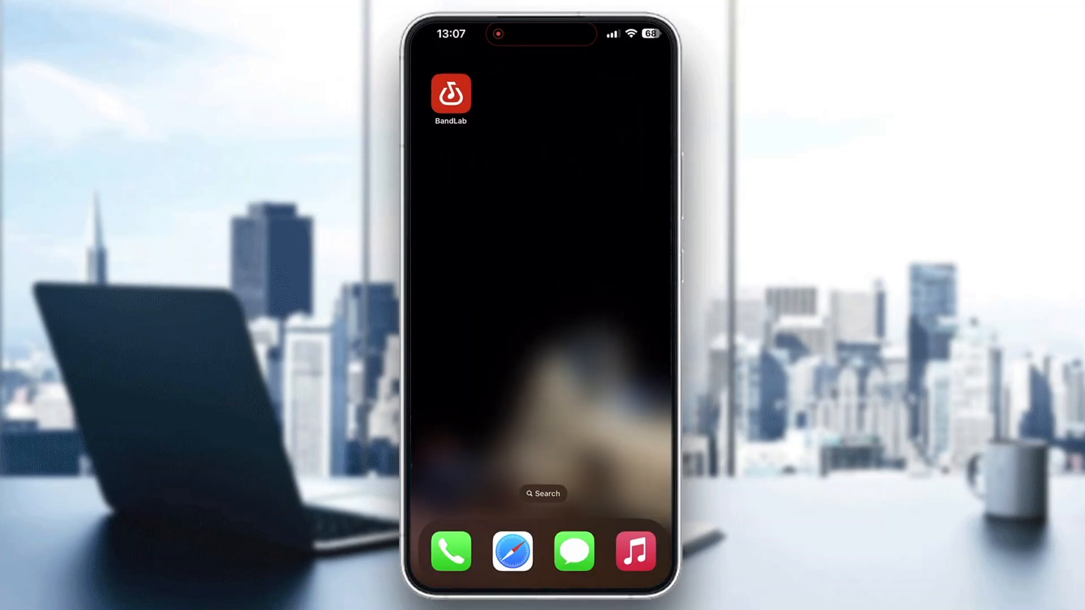
- Launch BandLab and show the Home feed of trending videos and posts
{"action": "left_click", "coordinate": [450, 93]}
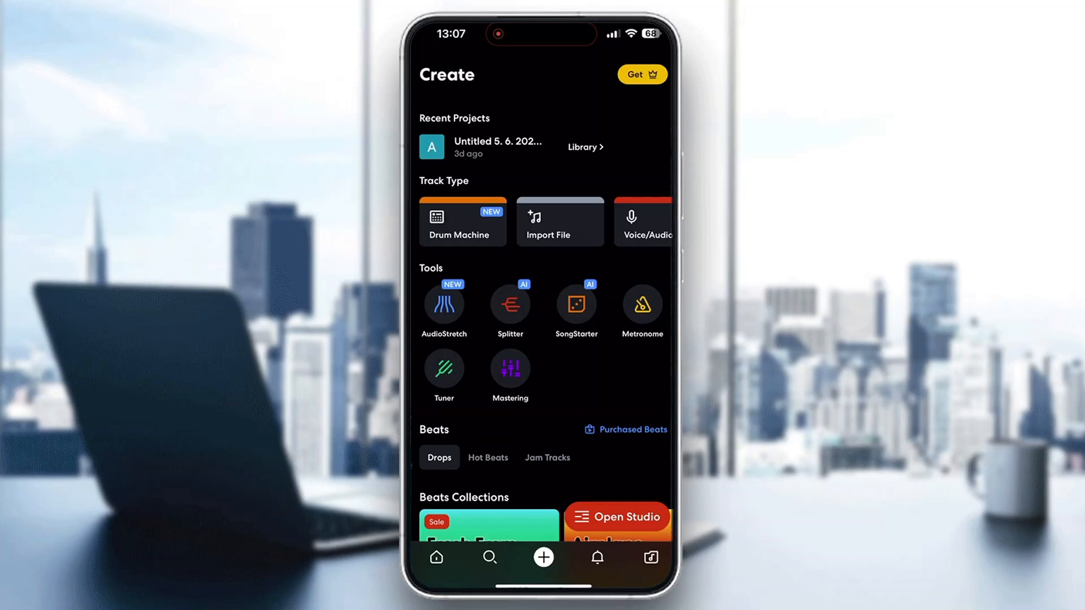
{"action": "left_click", "coordinate": [436, 557]}
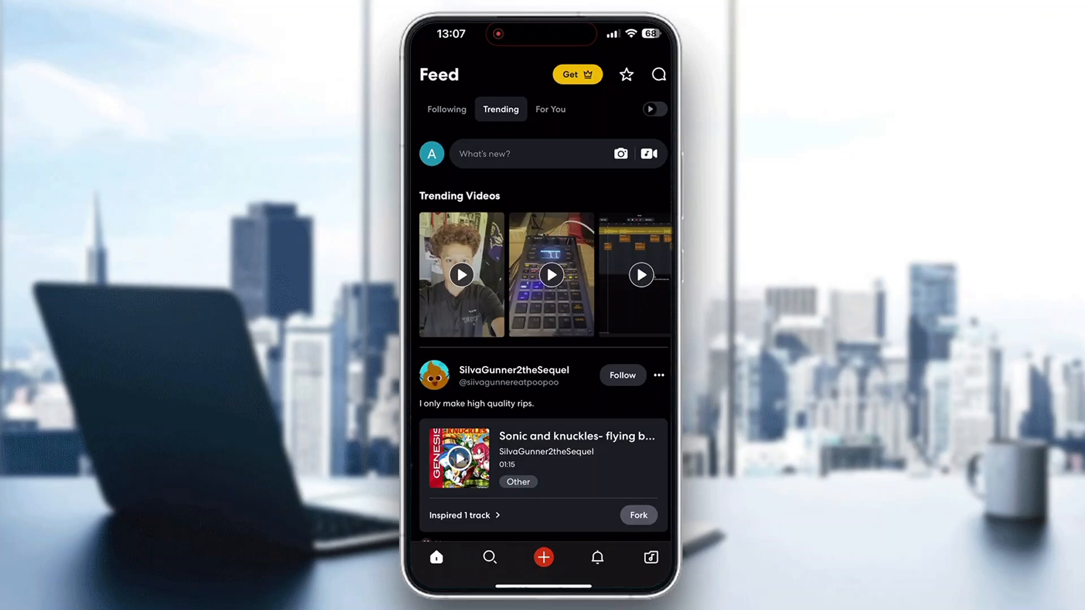
- From Create, open the recent project 'Untitled 5. 6. 2024. 22:46'
{"action": "left_click", "coordinate": [543, 557]}
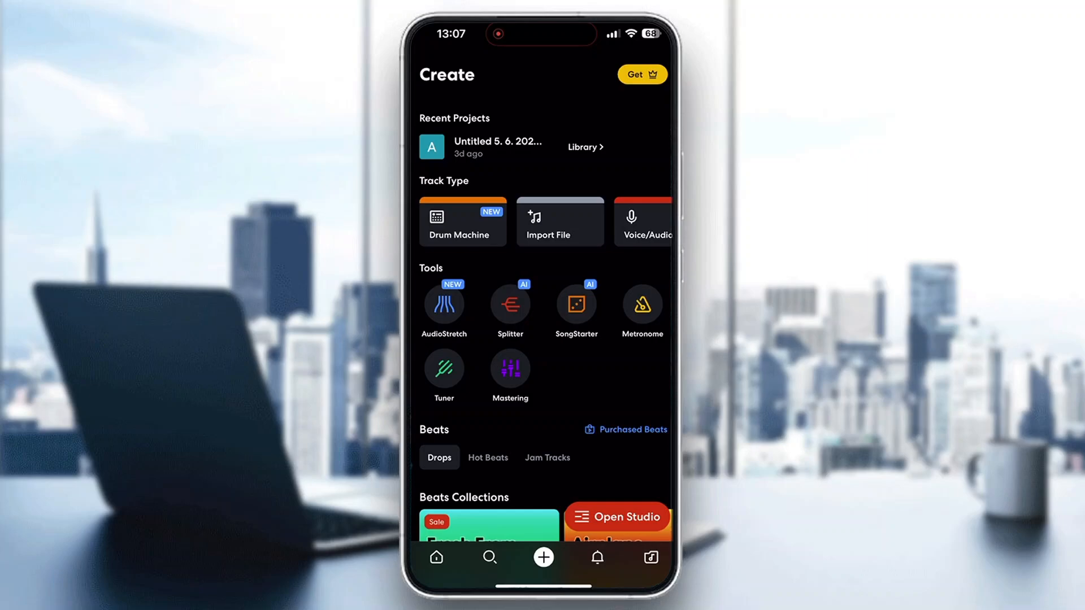
{"action": "left_click", "coordinate": [497, 146]}
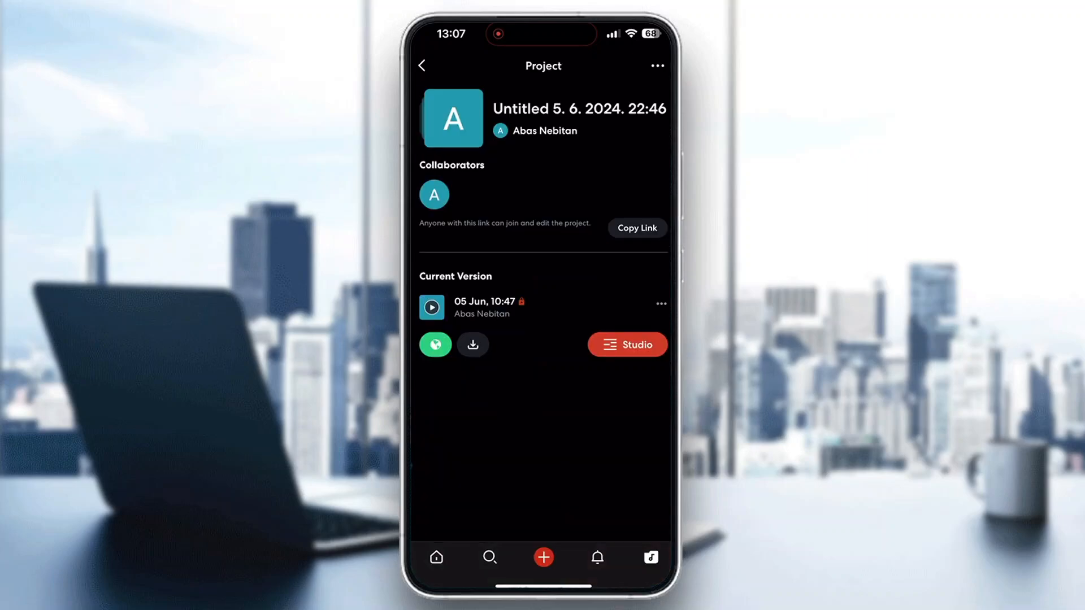
{"action": "left_click", "coordinate": [626, 345]}
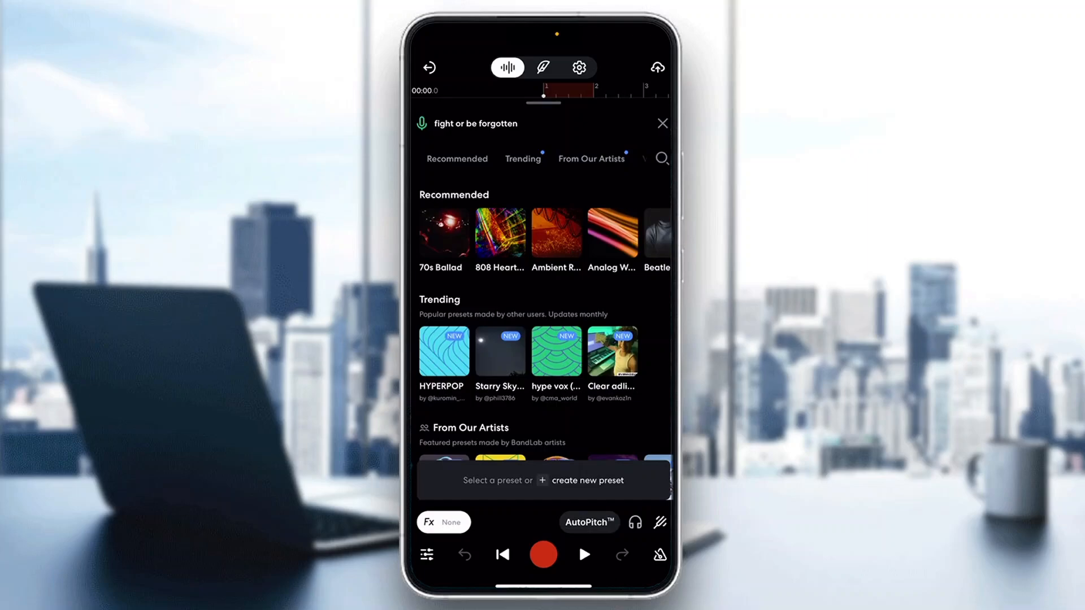
- Exit the studio to the project page, then return to Create
{"action": "left_click", "coordinate": [633, 521]}
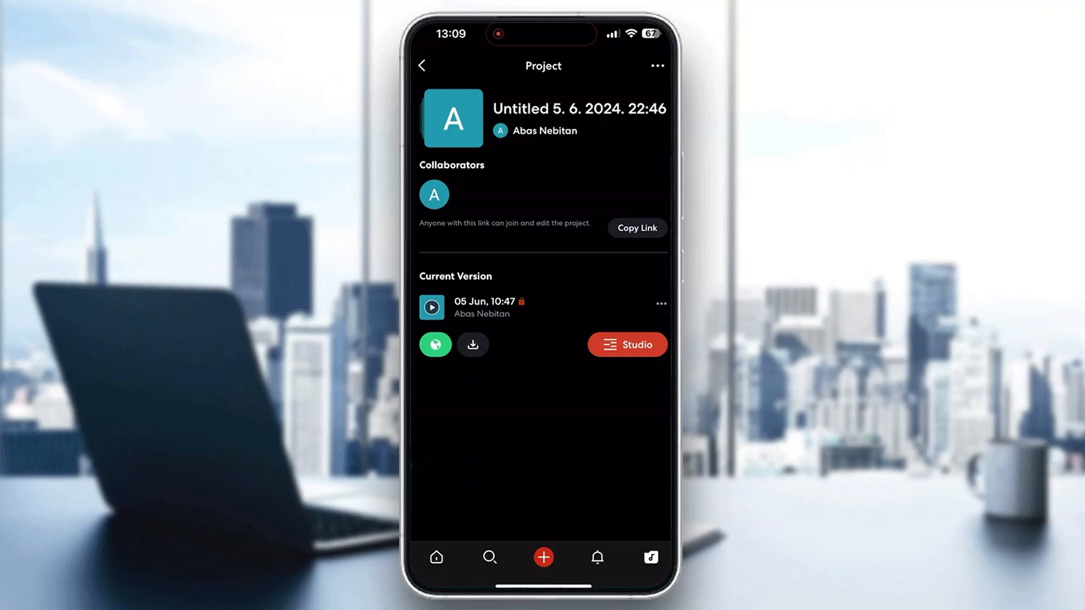
{"action": "left_click", "coordinate": [543, 557]}
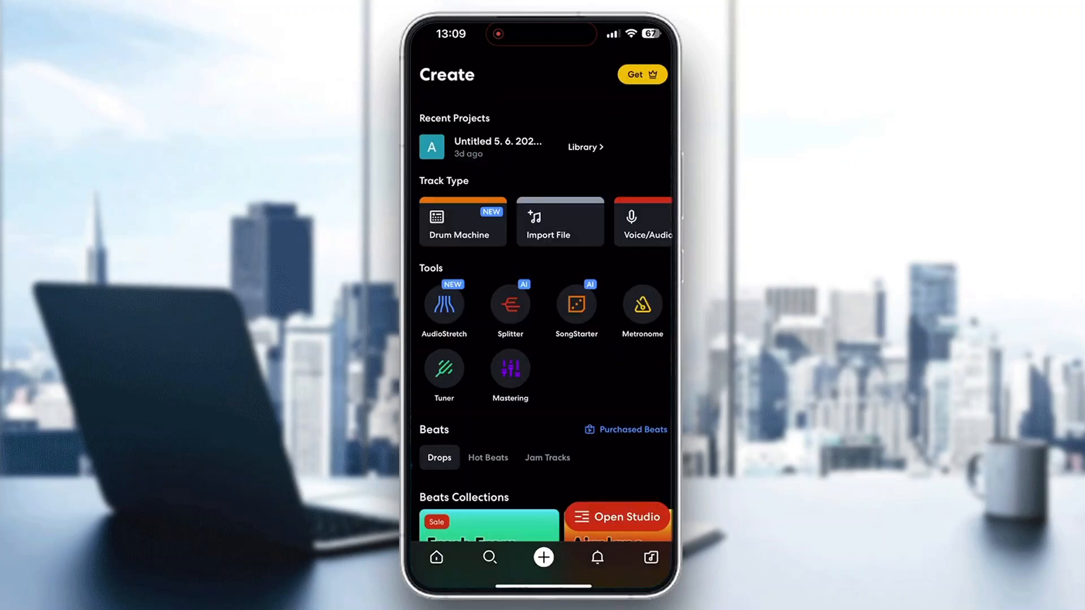